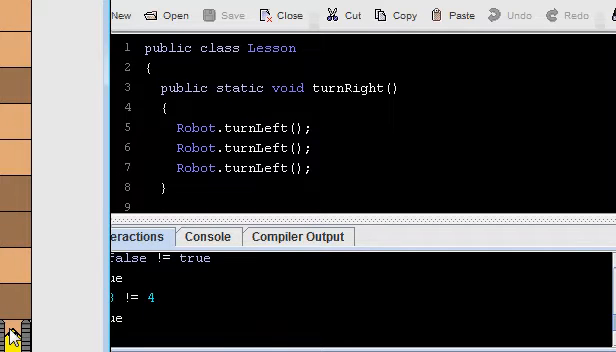
{"action": "mouse_move", "coordinate": [18, 238]}
{"action": "type", "text": "Robot.move();"}
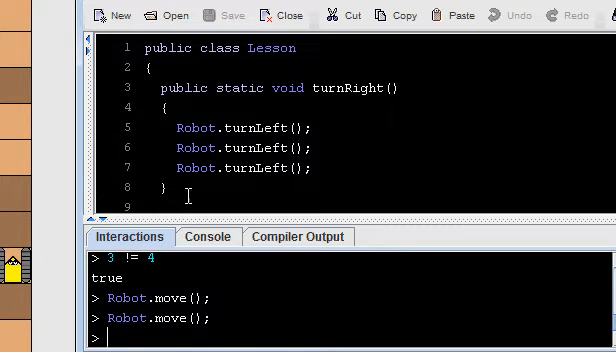
- Scroll the Lesson.java editor down to the blank lines after frontIsDark
{"action": "scroll", "scroll_direction": "down", "scroll_amount": 3}
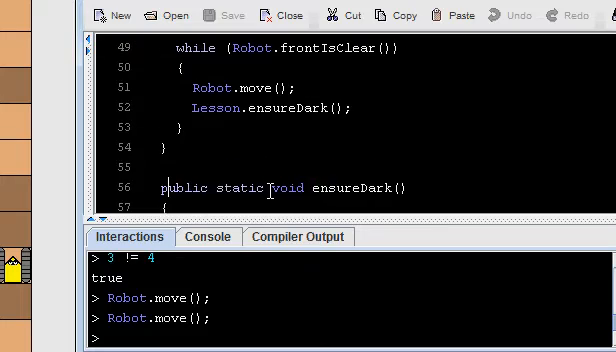
{"action": "scroll", "scroll_direction": "down", "scroll_amount": 3}
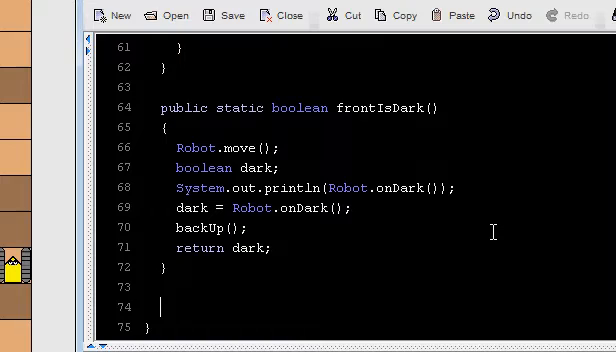
- Write the header public static void goToWallAndBack() with braces below frontIsDark
{"action": "type", "text": "public static"}
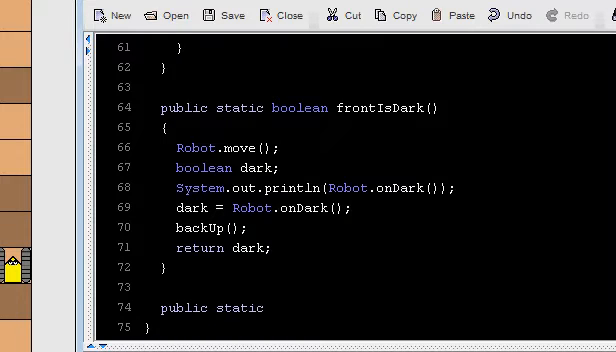
{"action": "type", "text": "v"}
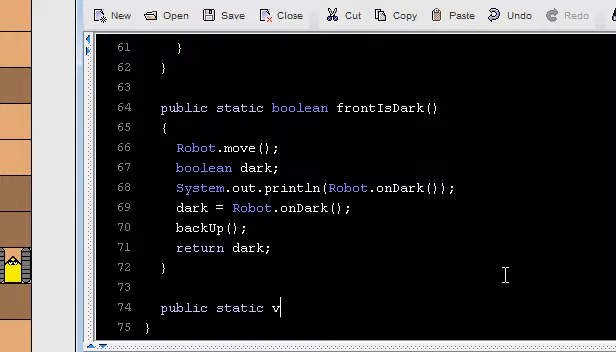
{"action": "type", "text": "oid"}
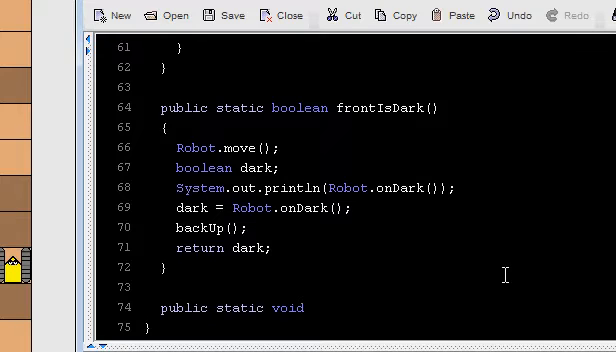
{"action": "type", "text": "goTo"}
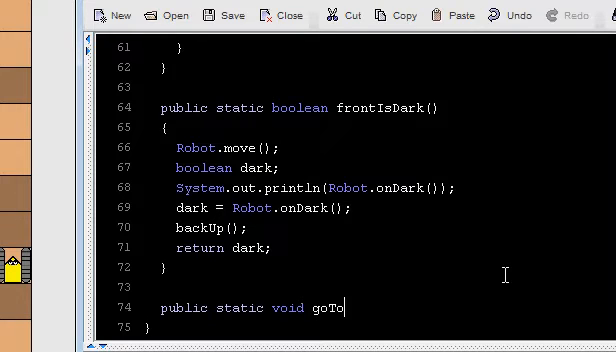
{"action": "type", "text": "WallAndBack("}
{"action": "type", "text": "//"}
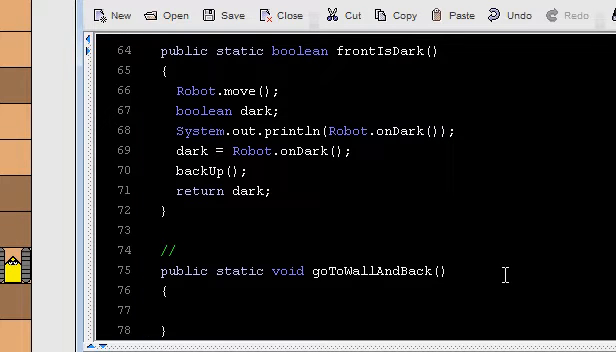
- Add the comment //robot ends in same position/direction above the method header
{"action": "type", "text": "ro"}
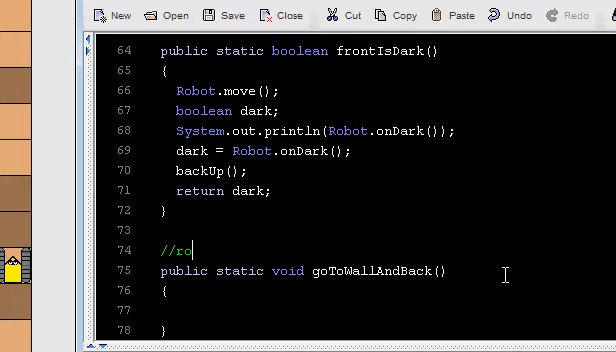
{"action": "type", "text": "bot ends in same"}
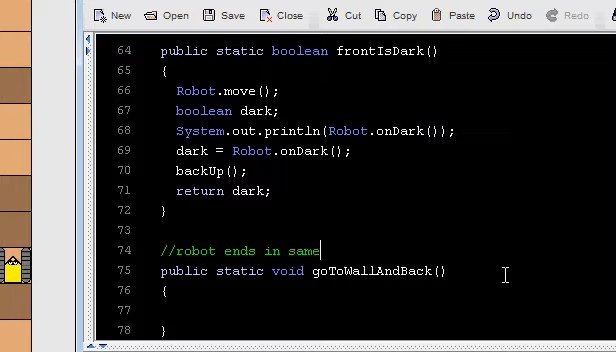
{"action": "type", "text": "position/direction"}
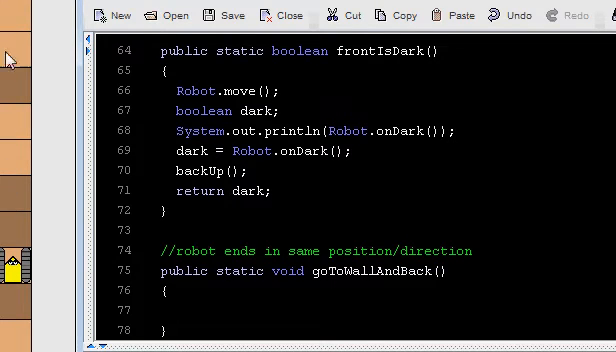
{"action": "mouse_move", "coordinate": [276, 194]}
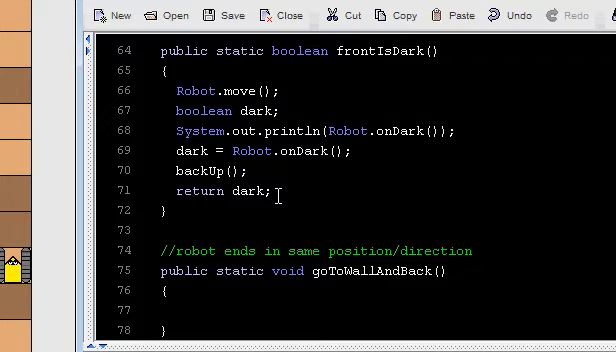
- Write while (Robot.frontIsClear()) { Robot.move(); } in the method body
{"action": "type", "text": "whil"}
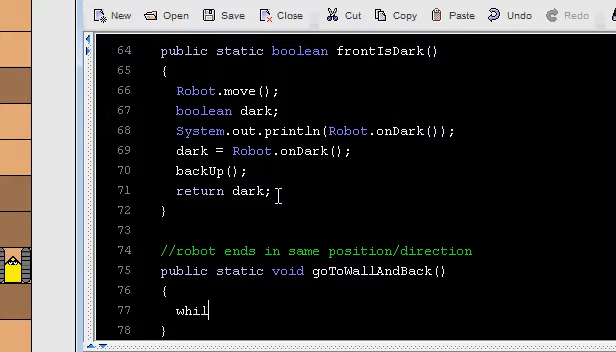
{"action": "type", "text": "e ()"}
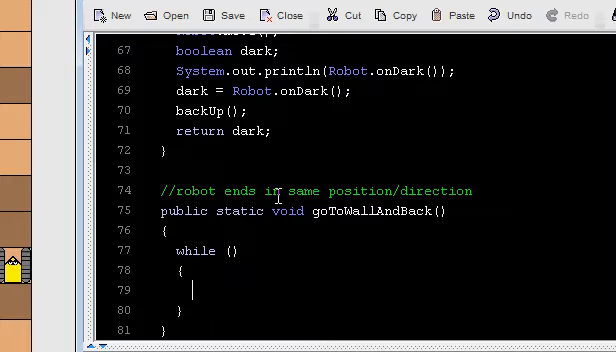
{"action": "type", "text": "Robot"}
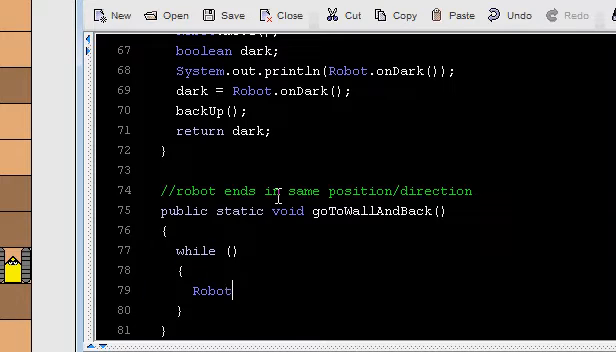
{"action": "type", "text": ".move();"}
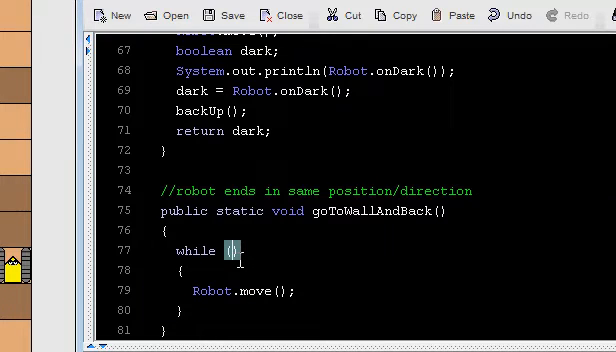
{"action": "type", "text": "Robot.front"}
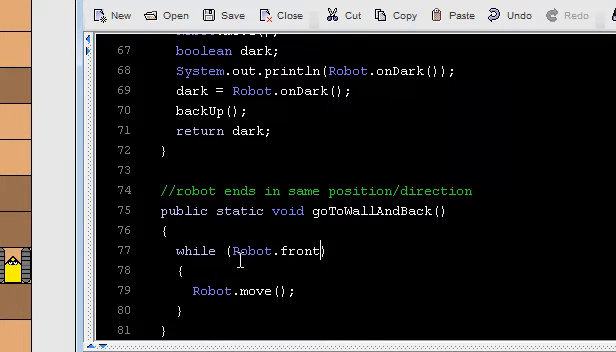
{"action": "type", "text": "IsClear()"}
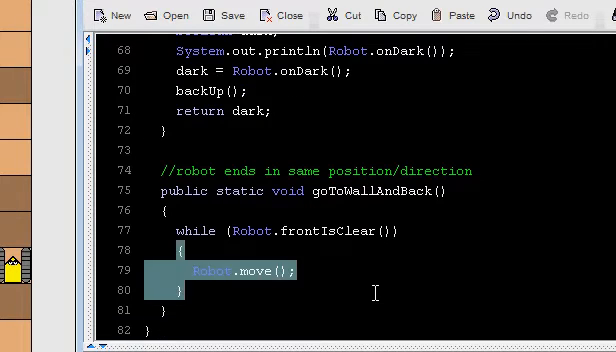
{"action": "left_click", "coordinate": [264, 294]}
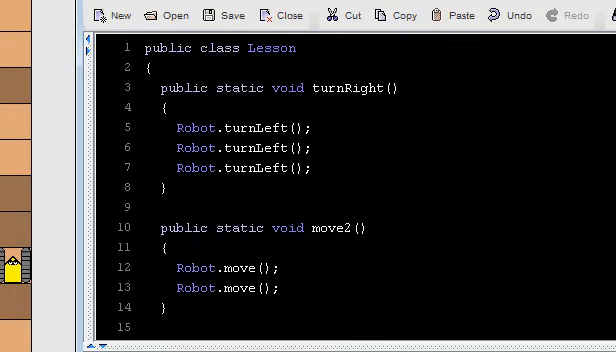
{"action": "scroll", "scroll_direction": "down", "scroll_amount": 3}
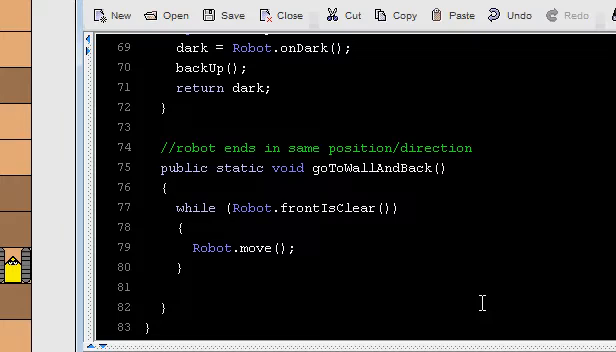
- Declare int numSteps; inside the while loop above Robot.move()
{"action": "triple_click", "coordinate": [236, 248]}
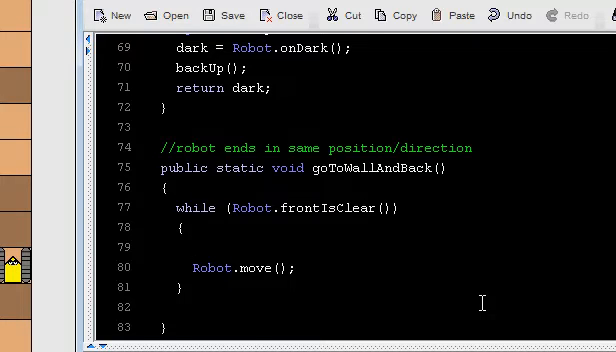
{"action": "type", "text": "int"}
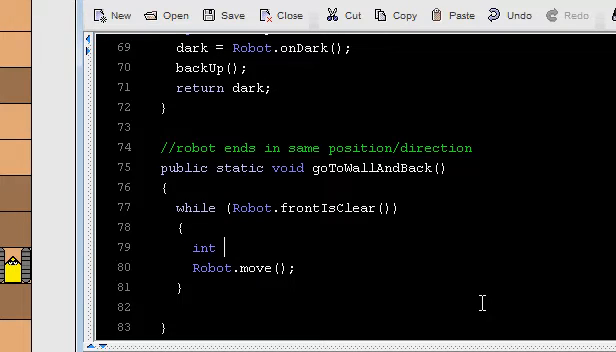
{"action": "type", "text": "n"}
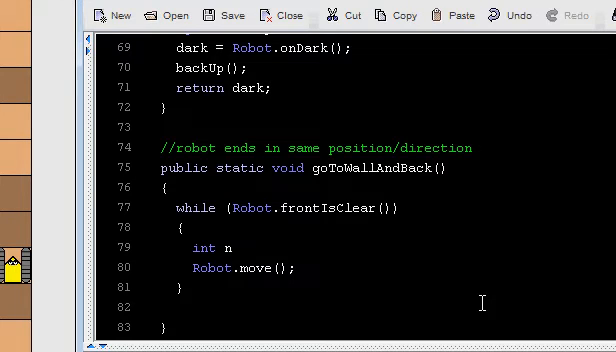
{"action": "type", "text": "umSteps;"}
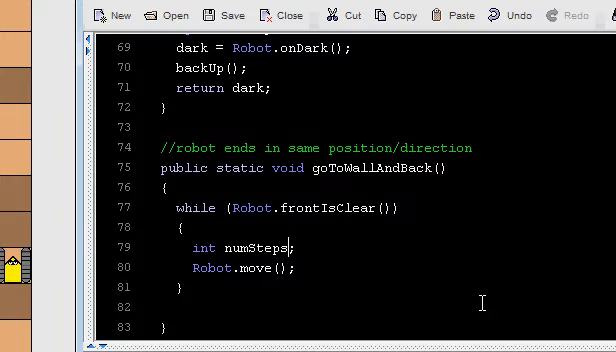
- Rename the counter from numStepsTaken to numStepsFromStart
{"action": "double_click", "coordinate": [258, 248]}
{"action": "type", "text": "Tak"}
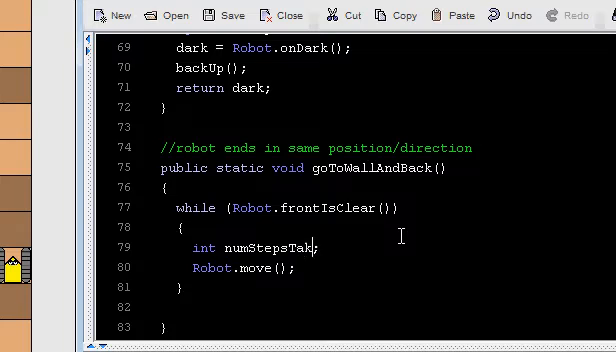
{"action": "type", "text": "en"}
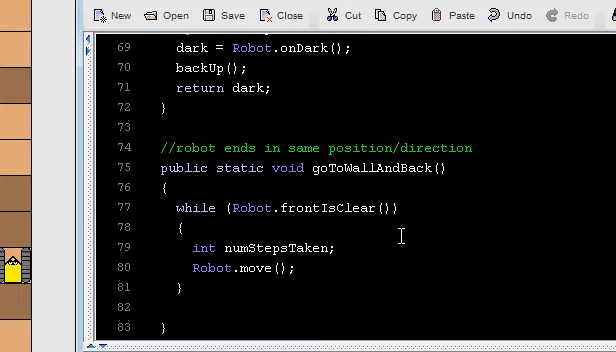
{"action": "double_click", "coordinate": [318, 248]}
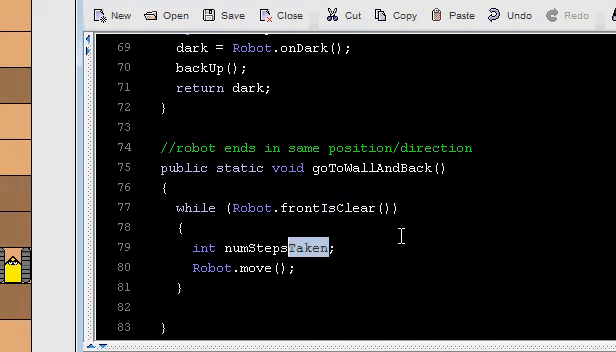
{"action": "type", "text": "FromStart"}
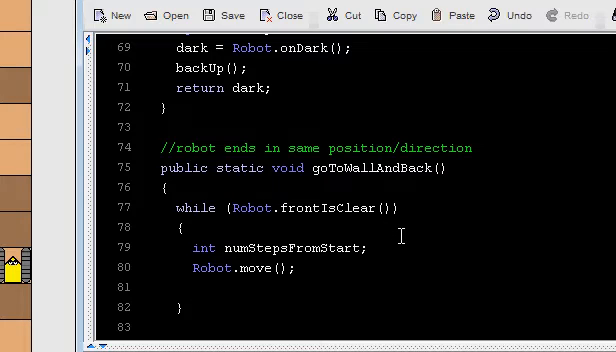
- Add numStepsFromStart = numStepsFromStart + 1; below Robot.move() in the loop
{"action": "type", "text": "numStep"}
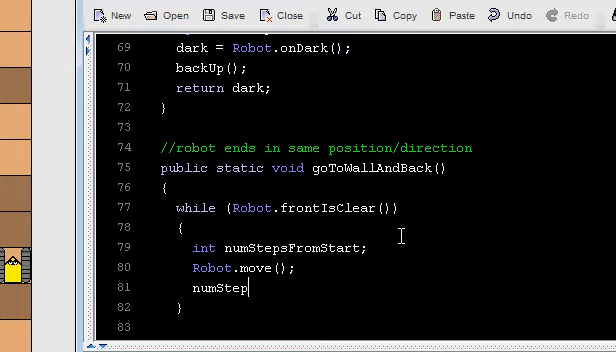
{"action": "type", "text": "sFromStart + 1;"}
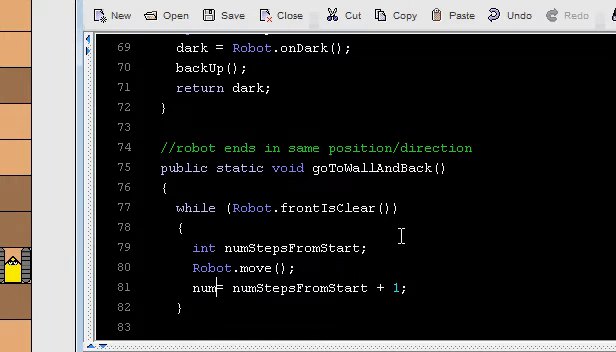
{"action": "type", "text": "StepsFromStart"}
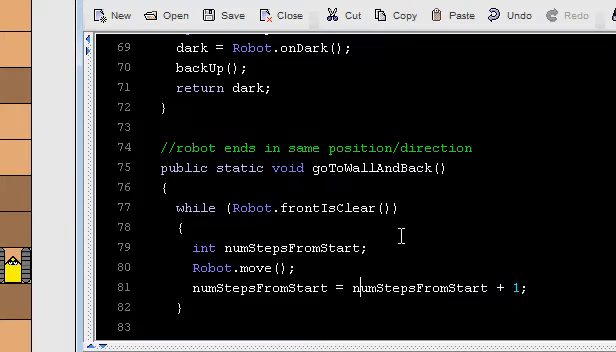
{"action": "left_click_drag", "start_coordinate": [354, 288], "coordinate": [528, 288]}
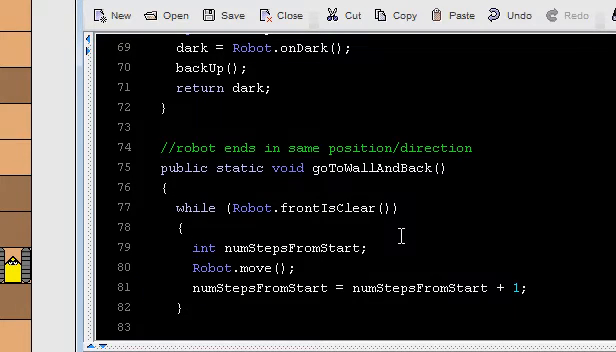
{"action": "mouse_move", "coordinate": [448, 236]}
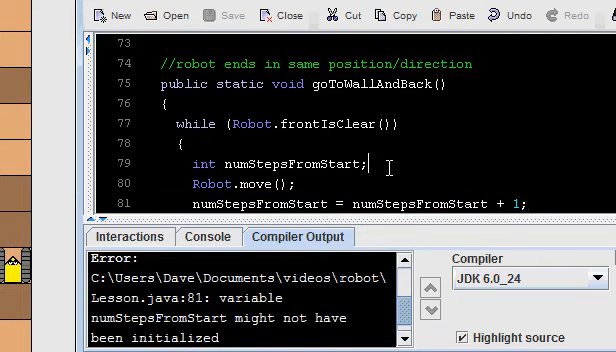
- Add numStepsFromStart = 0; under the declaration to fix the uninitialized error
{"action": "type", "text": "numSteps"}
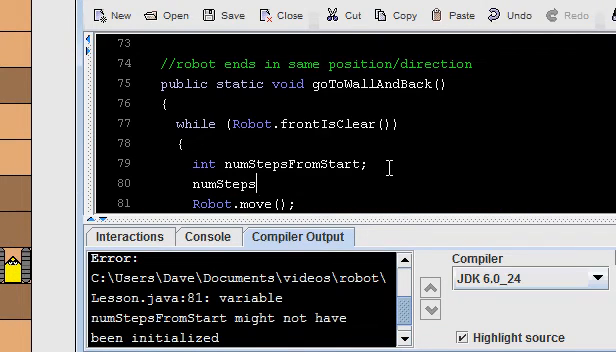
{"action": "type", "text": "FromSTart = 0;"}
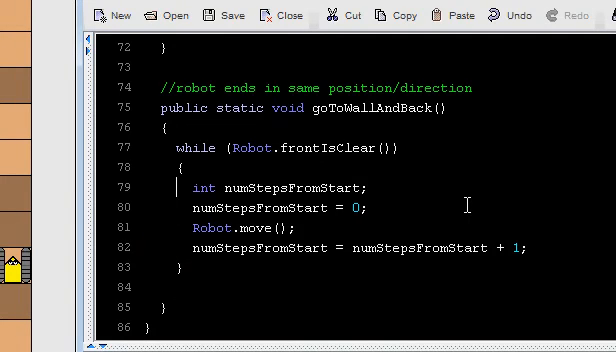
- Move the numStepsFromStart declaration and = 0 initialization above the while loop
{"action": "double_click", "coordinate": [250, 188]}
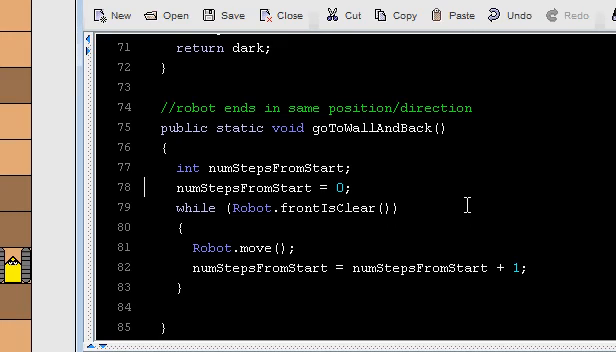
{"action": "double_click", "coordinate": [230, 168]}
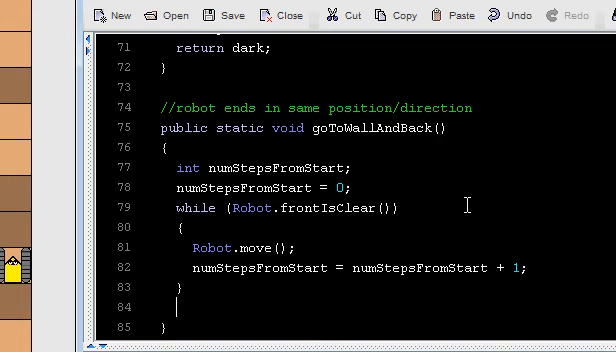
- Add System.out.println(numStepsFromStart); after the increment and compile successfully
{"action": "type", "text": "s"}
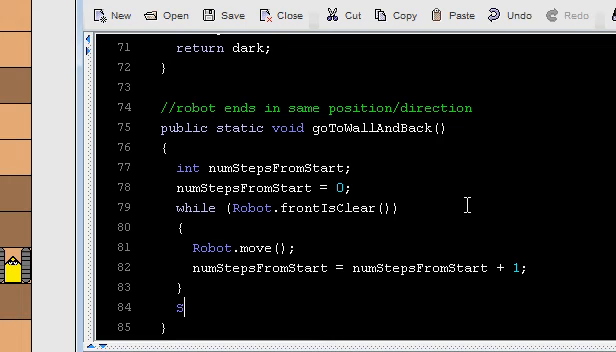
{"action": "type", "text": "ystem.out.println("}
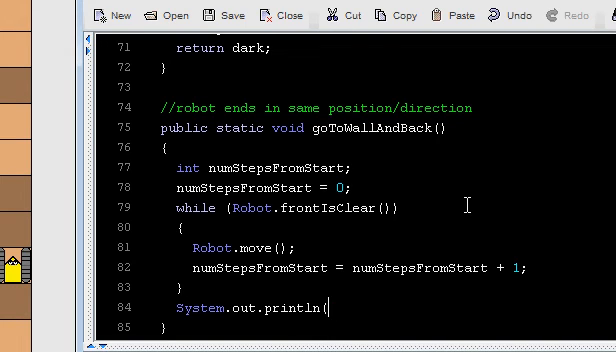
{"action": "type", "text": "numSteps"}
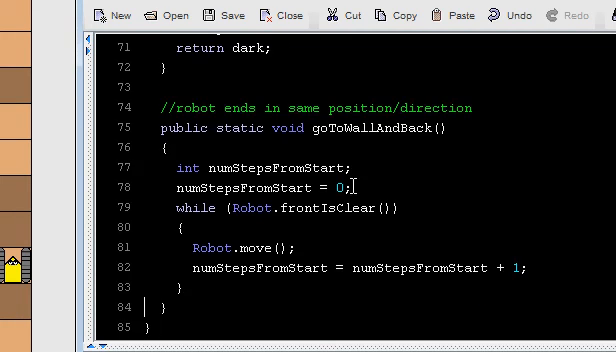
{"action": "type", "text": "System.out.println(numStepsFromStart);"}
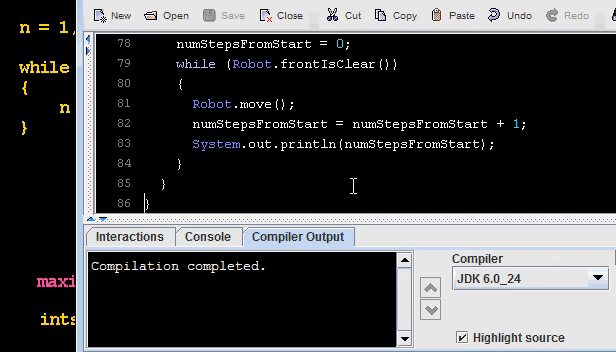
- In Interactions, run Robot.load("hall.txt"); to load the world
{"action": "left_click", "coordinate": [128, 236]}
{"action": "type", "text": "Robot.l"}
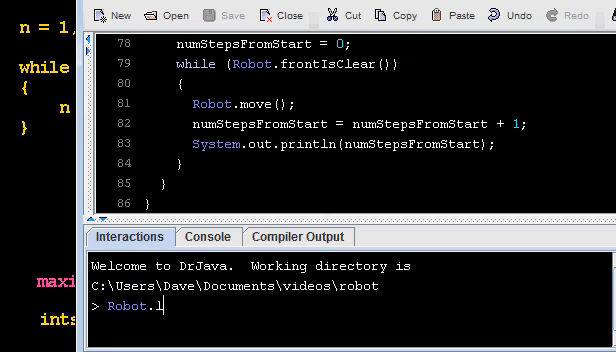
{"action": "type", "text": "oad(\"hall.txt\");"}
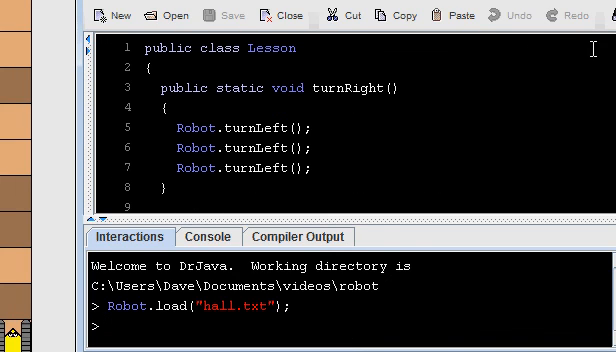
{"action": "scroll", "scroll_direction": "down", "scroll_amount": 3}
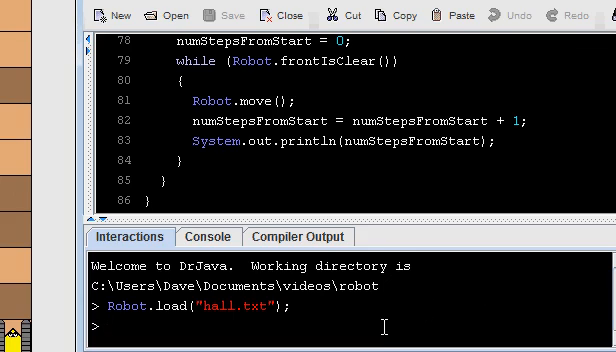
- Run Lesson.goToWallAndBack(); to print the step counts as the robot moves
{"action": "type", "text": "Lesson.go"}
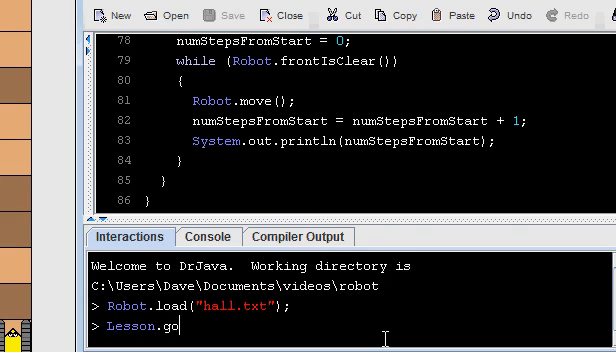
{"action": "type", "text": "ToWallAndBack"}
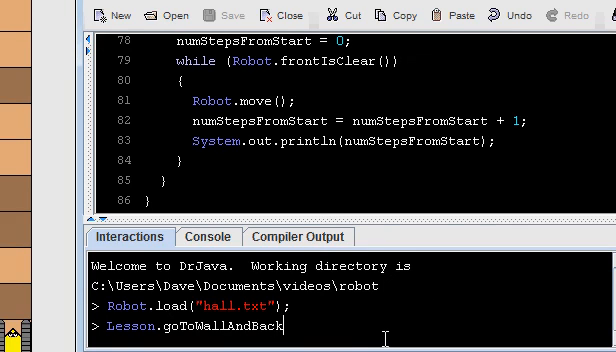
{"action": "type", "text": "();"}
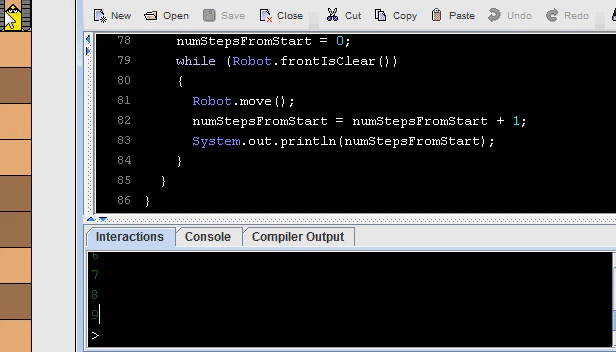
{"action": "mouse_move", "coordinate": [404, 164]}
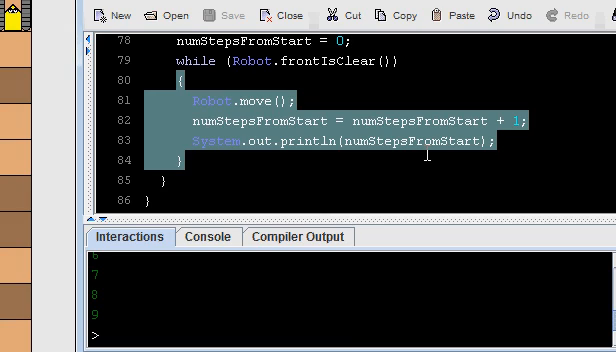
{"action": "mouse_move", "coordinate": [424, 156]}
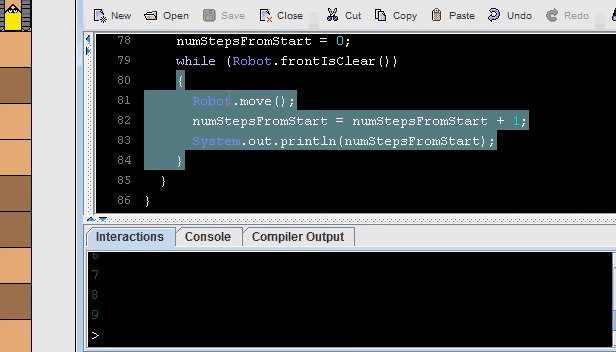